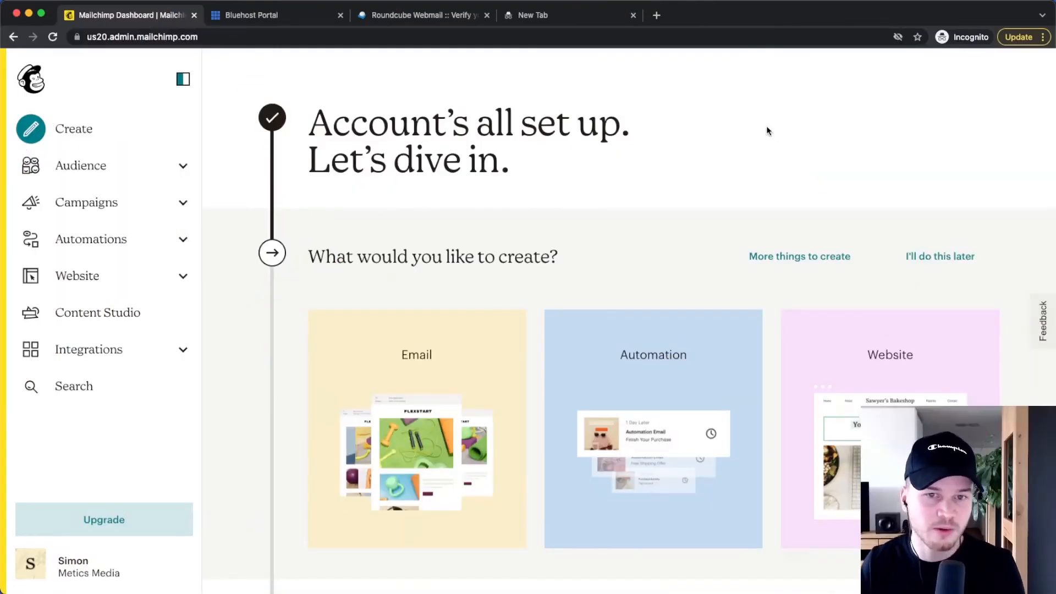
mouse_move(736, 145)
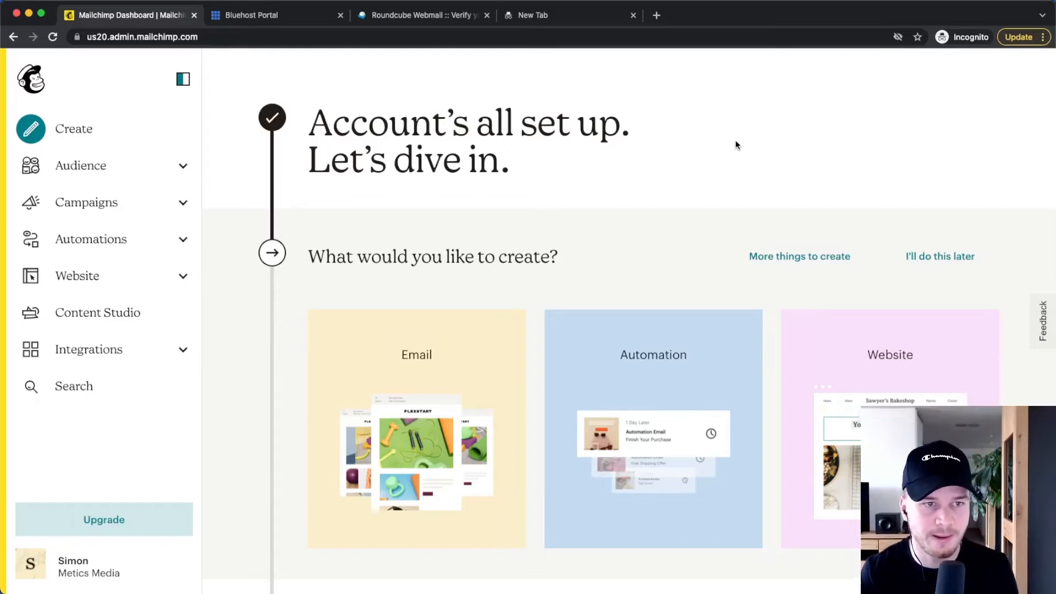
mouse_move(720, 150)
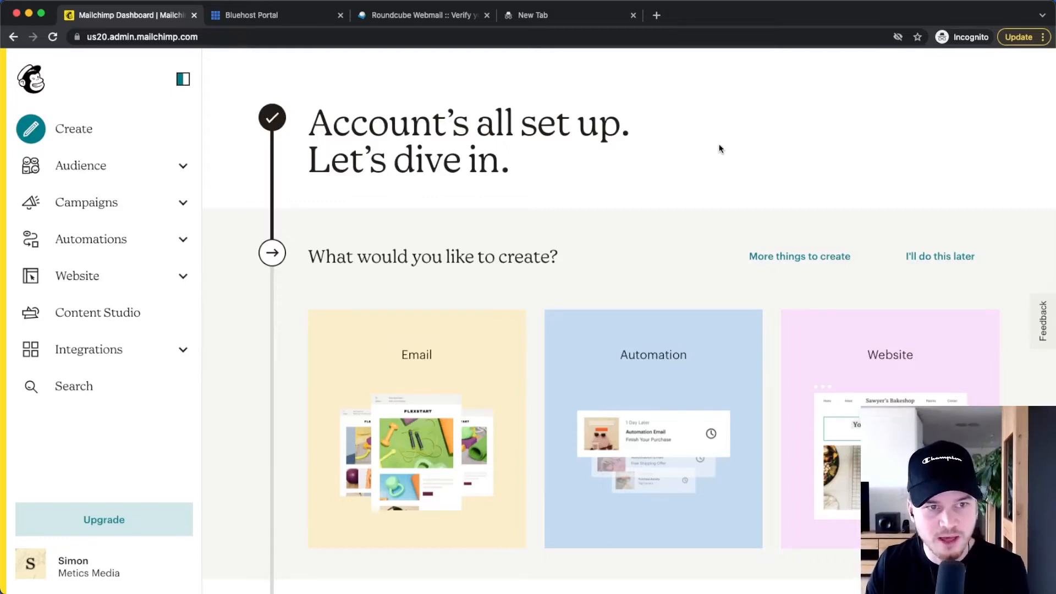
Open the Audience dashboard for the Metics Media account.
left_click(81, 165)
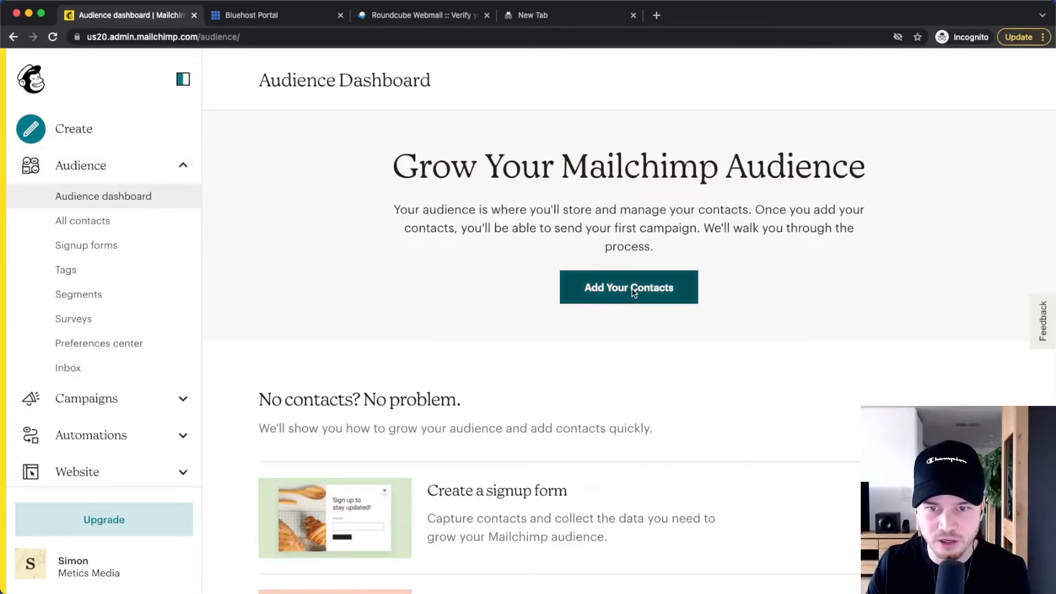
Start a contact import using the Upload file method.
left_click(628, 287)
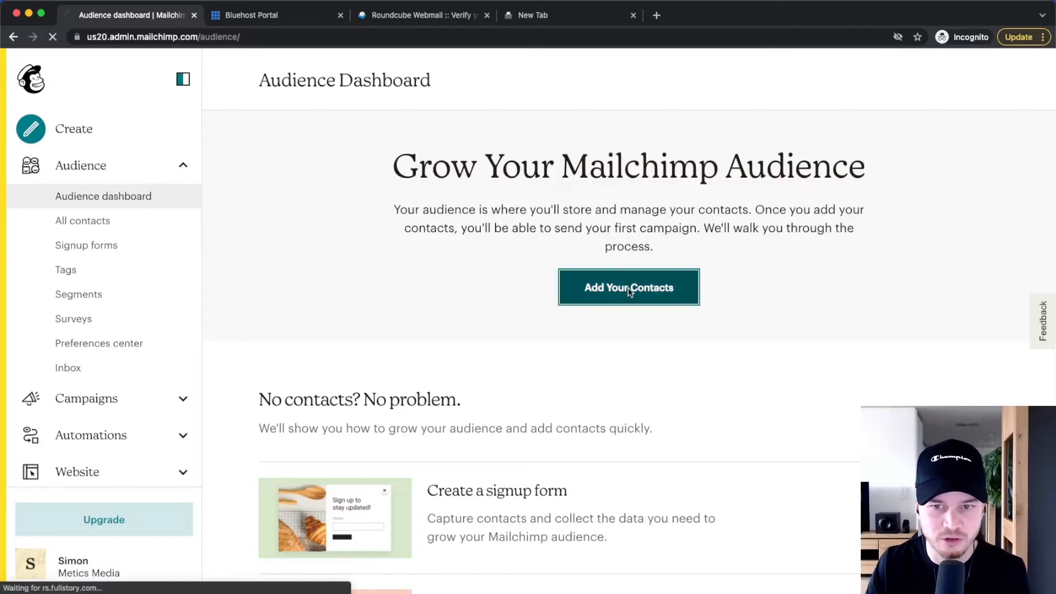
left_click(628, 287)
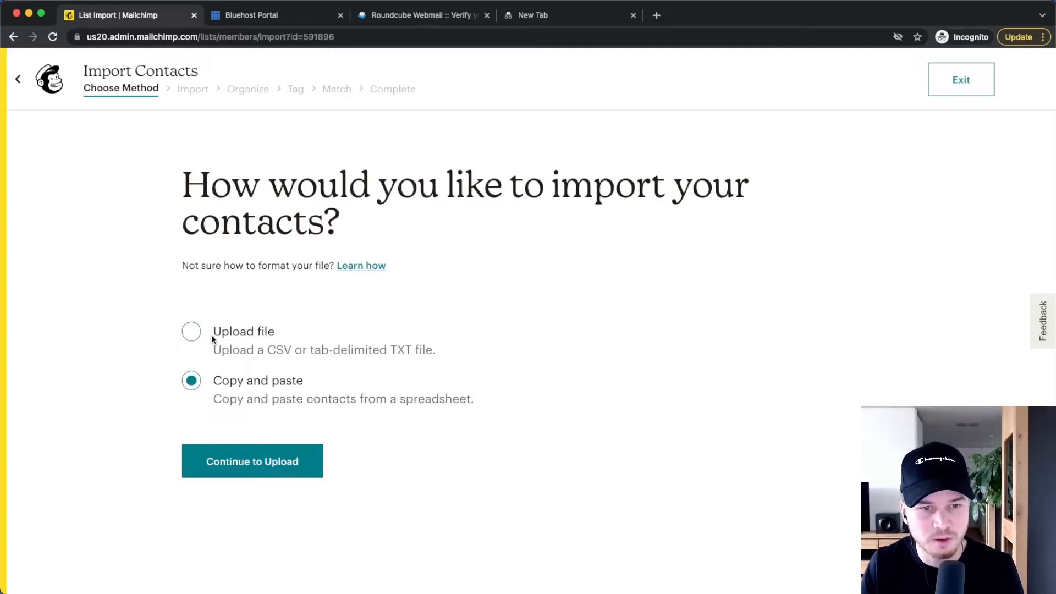
left_click(192, 331)
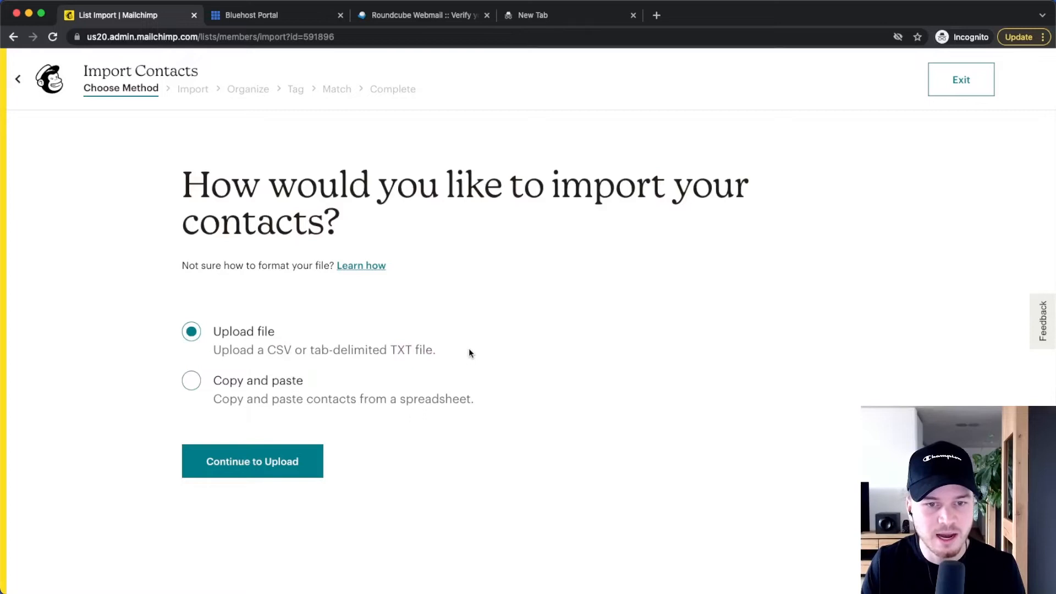
mouse_move(251, 341)
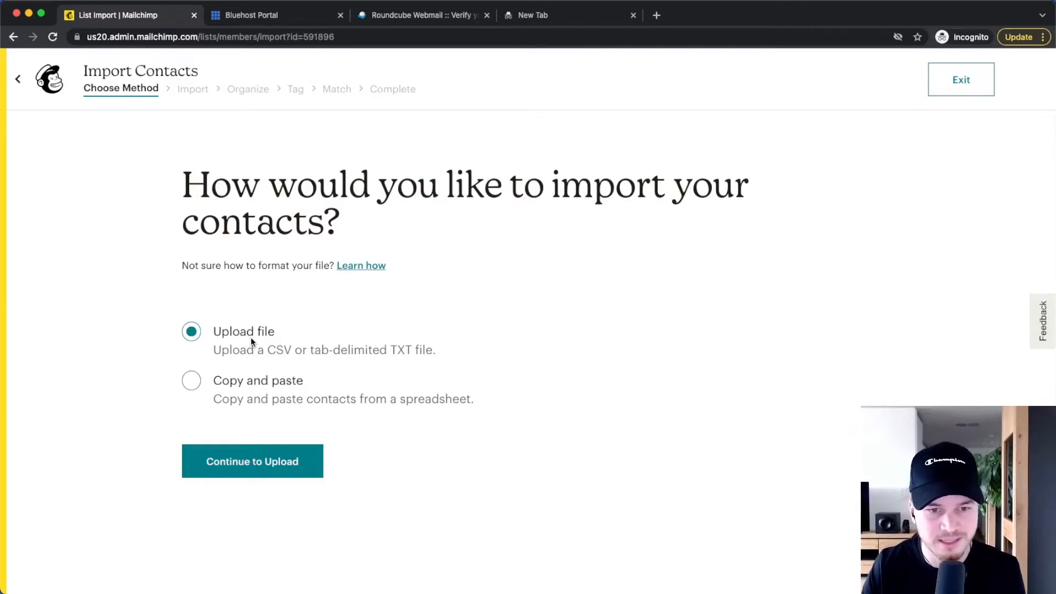
mouse_move(232, 313)
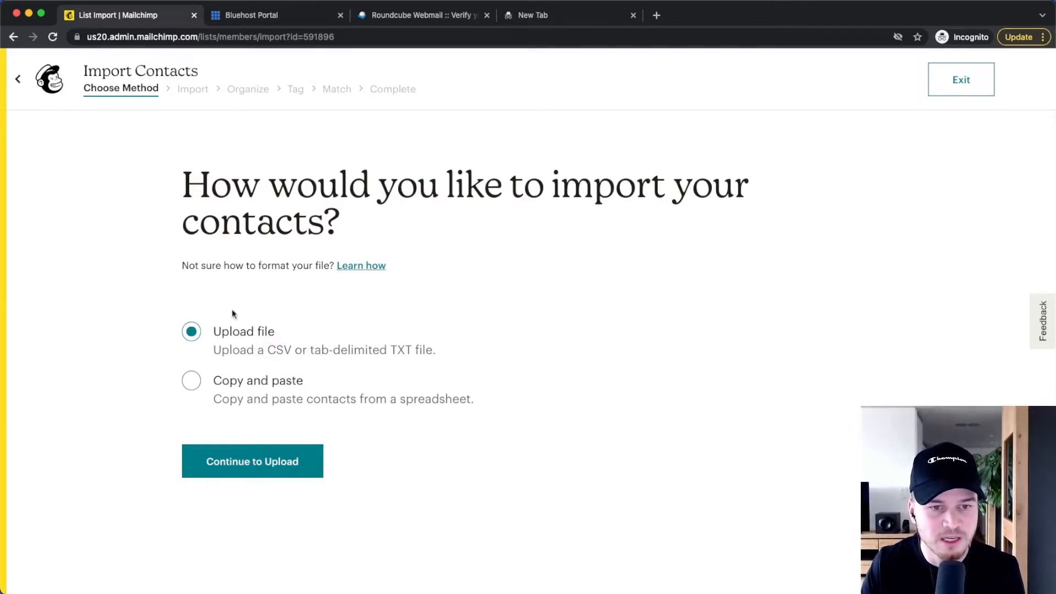
Upload subscribed_members_export_99647dc1cd.csv and advance to the Organize step.
left_click(252, 461)
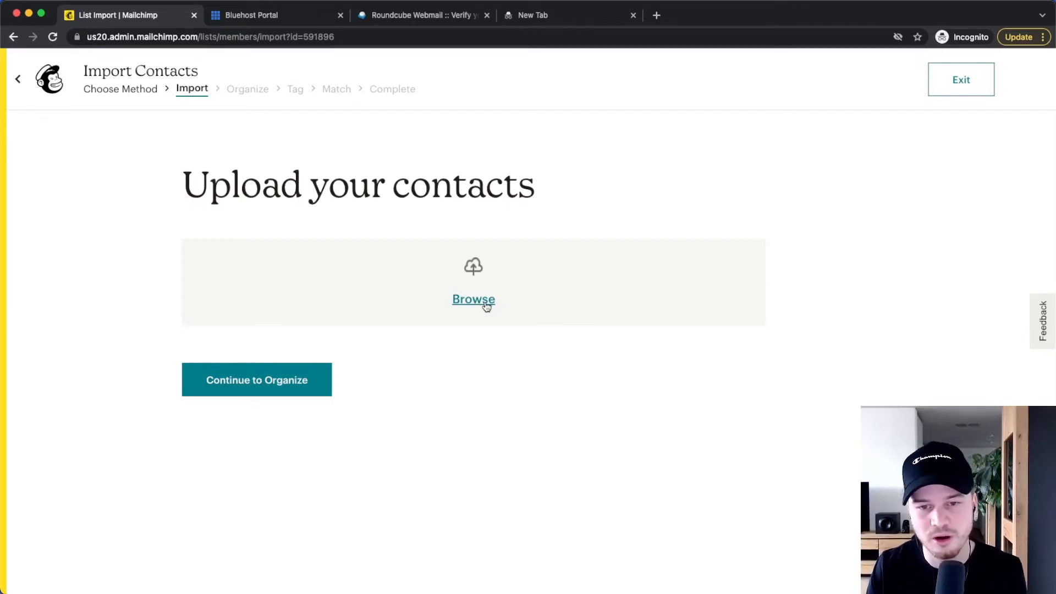
left_click(473, 299)
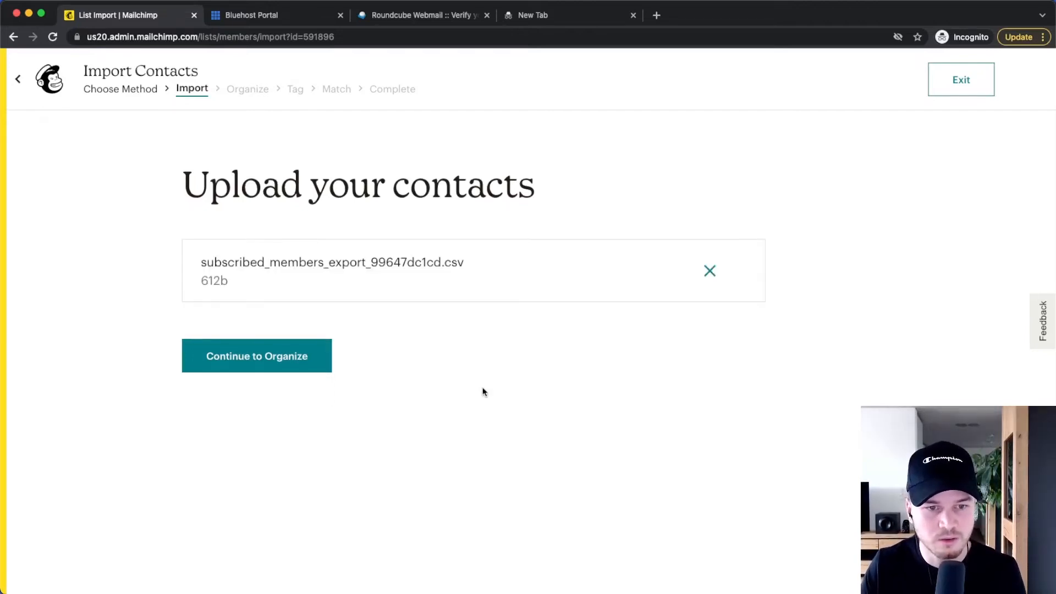
left_click(257, 356)
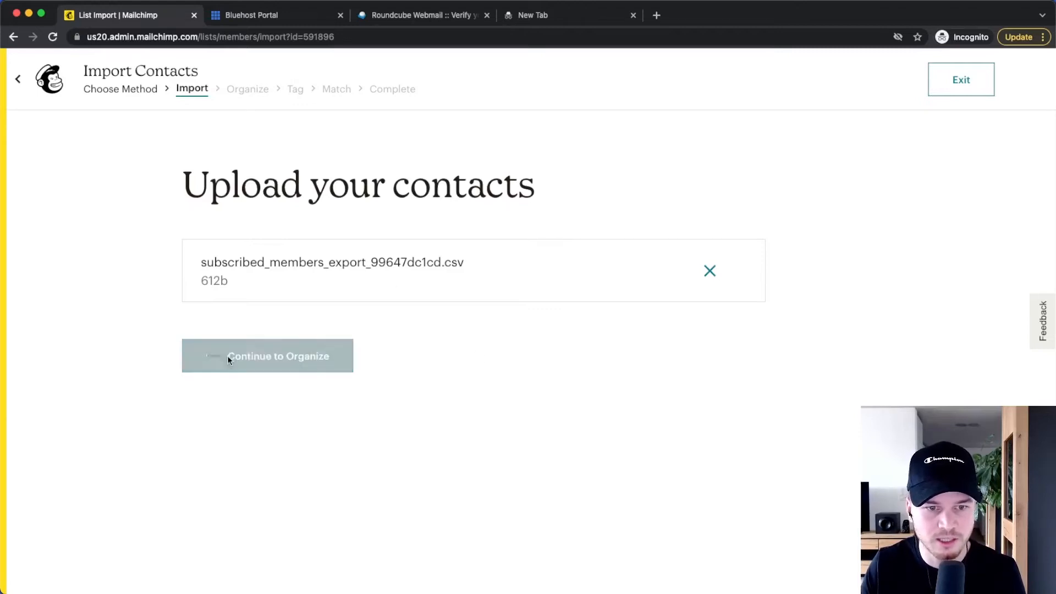
left_click(267, 356)
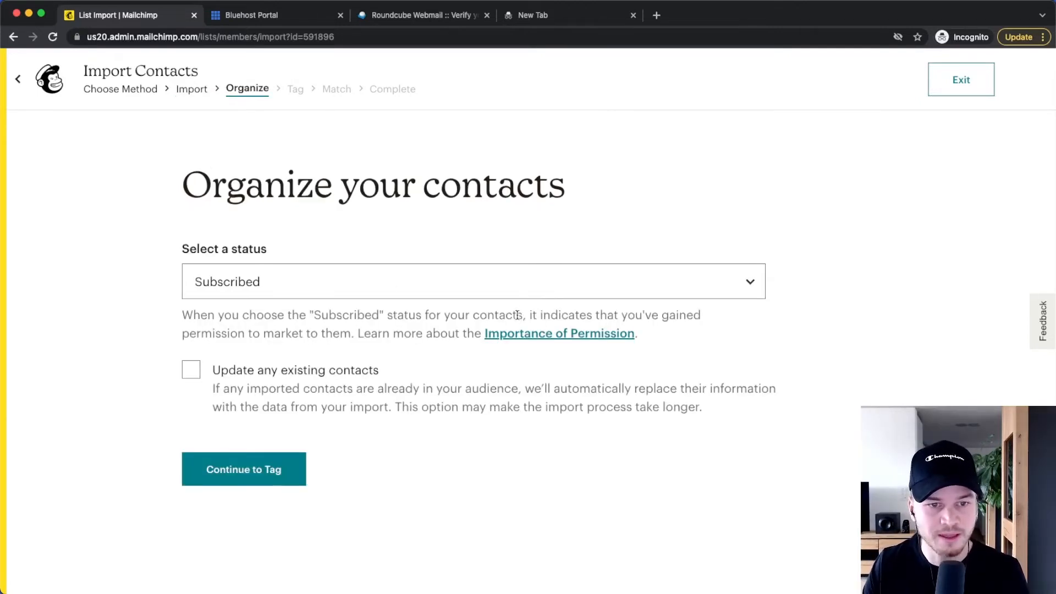
Set the imported contacts' status to Subscribed and advance to the Tag step.
left_click(473, 281)
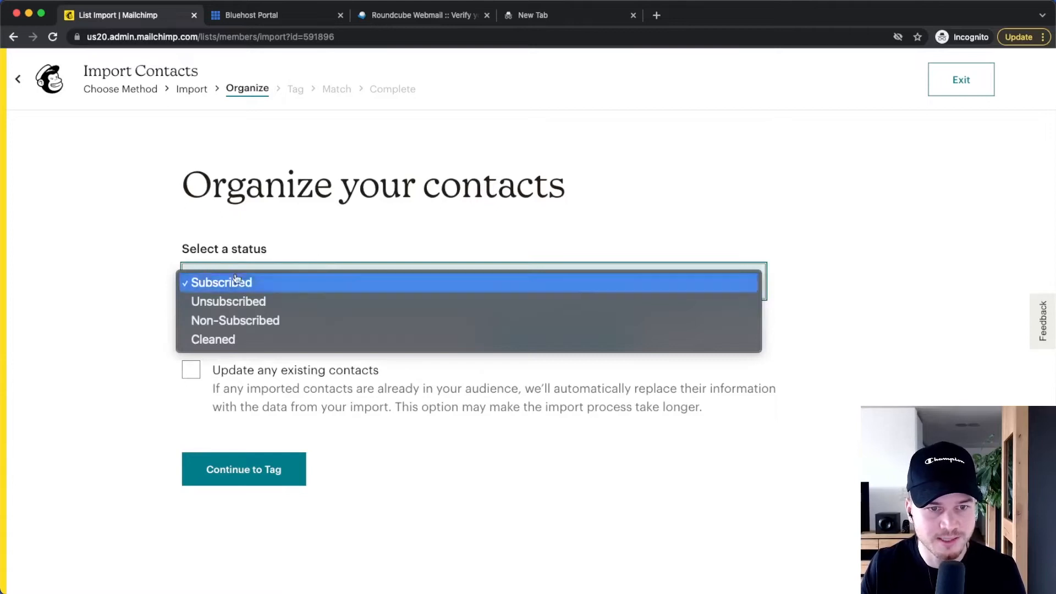
left_click(222, 282)
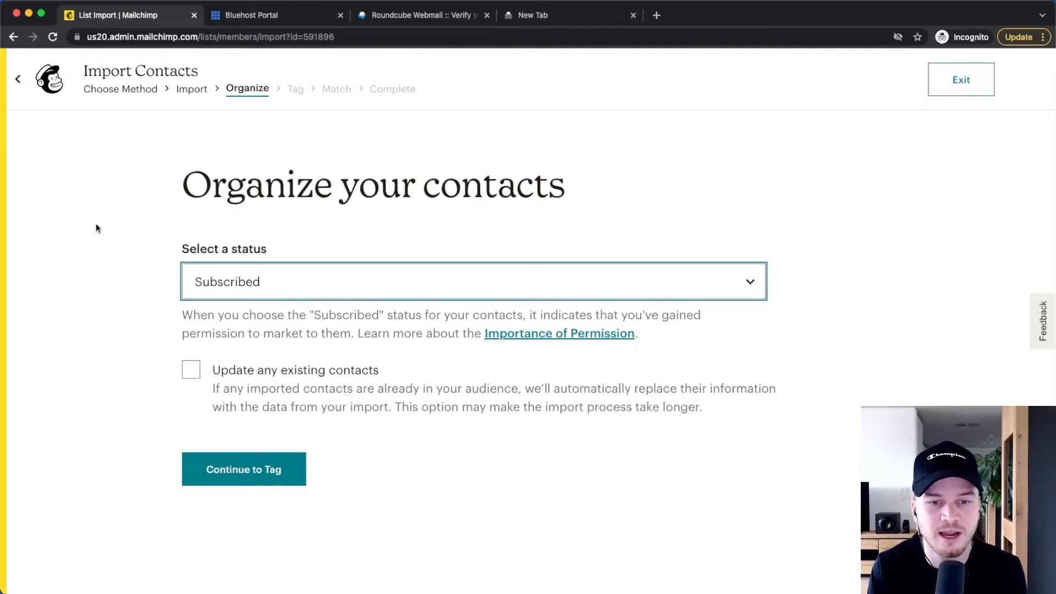
mouse_move(108, 237)
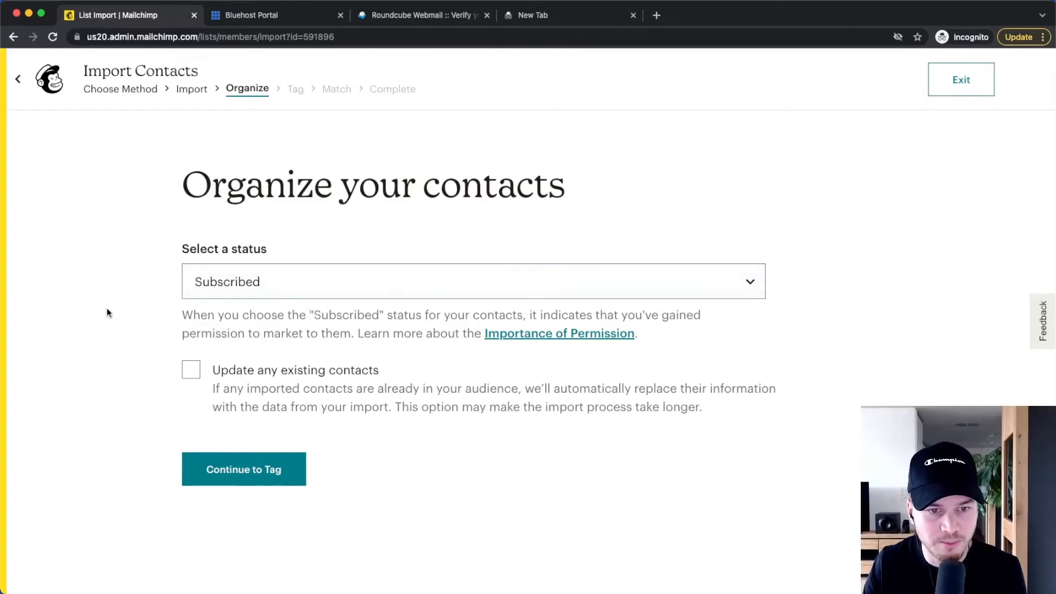
left_click(243, 469)
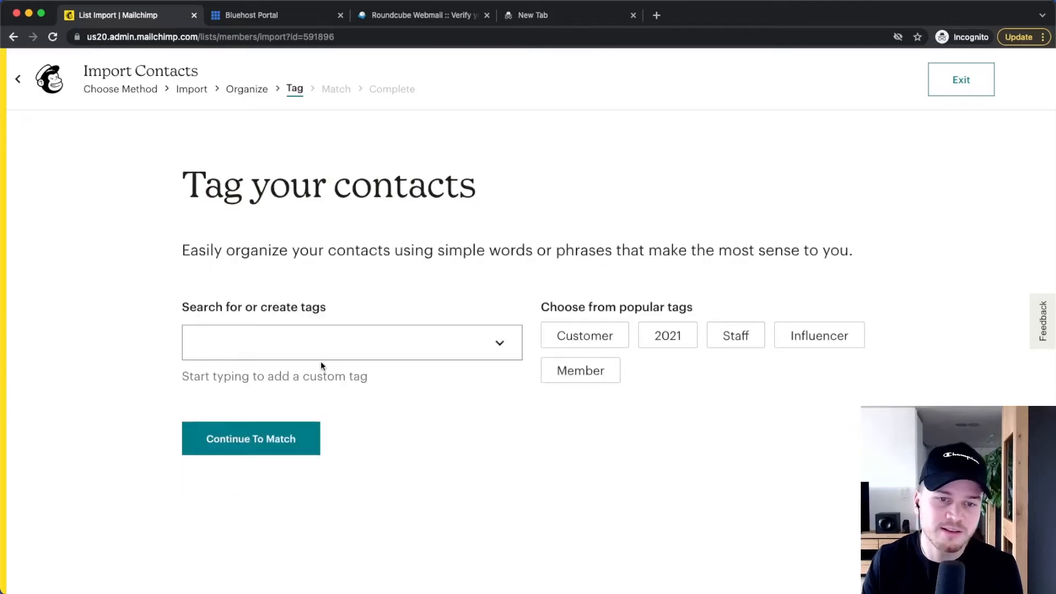
Create the 'blog reader' tag for the imported contacts and advance to column matching.
left_click(351, 342)
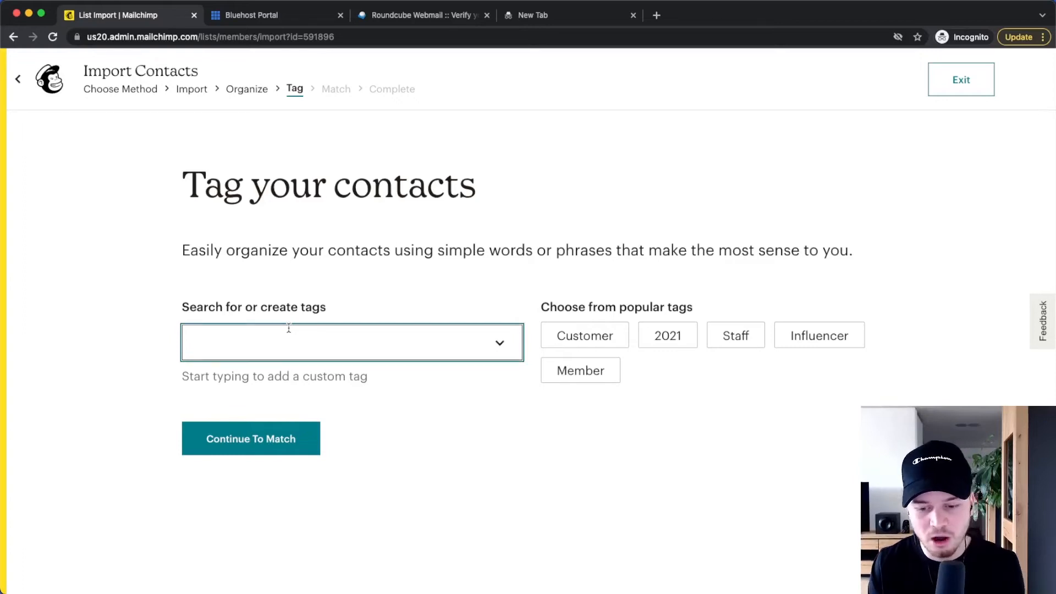
type("blog")
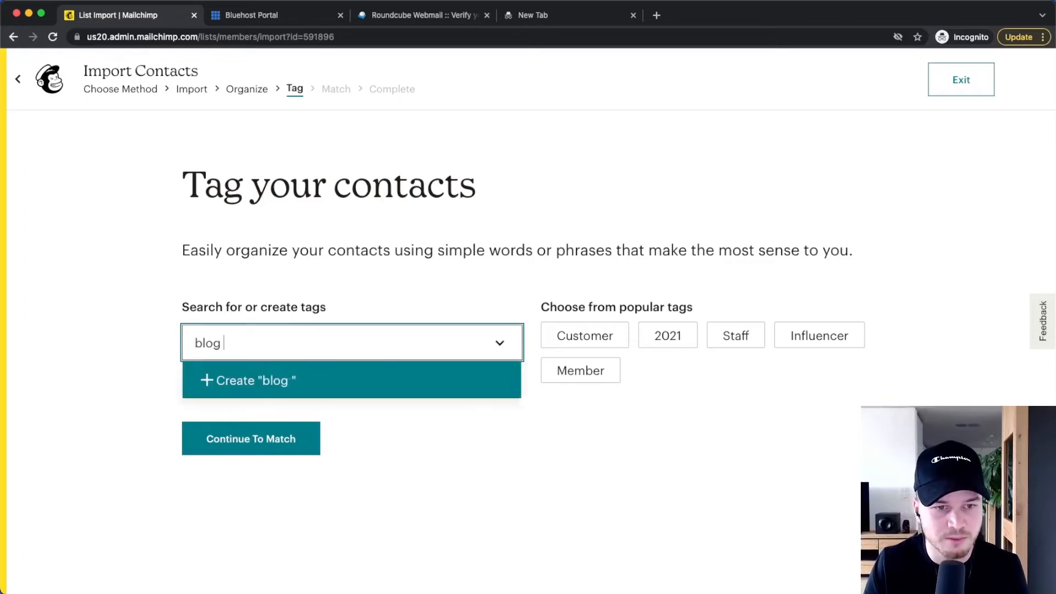
left_click(247, 380)
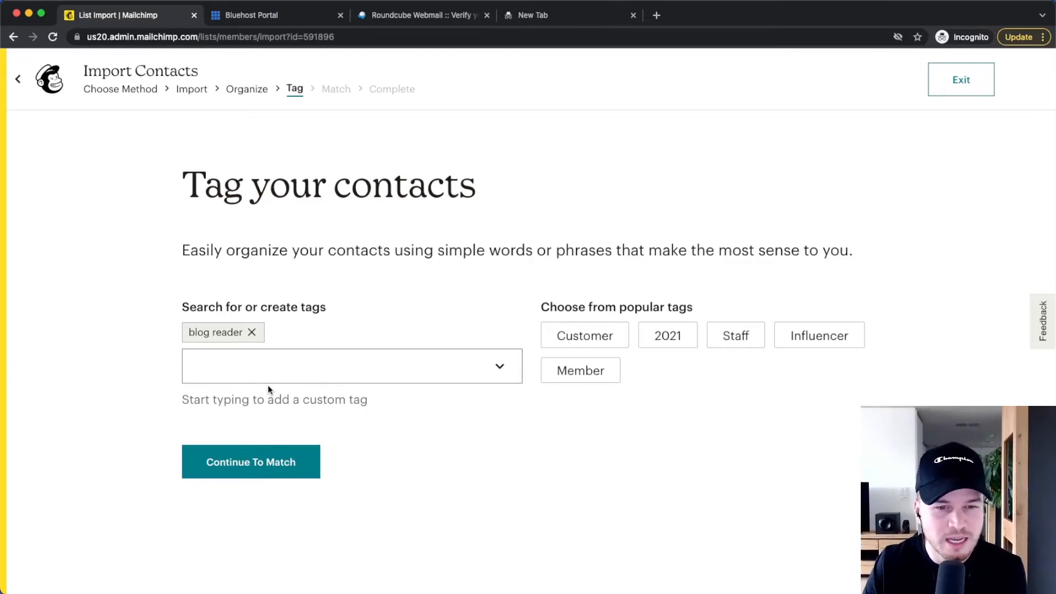
mouse_move(445, 416)
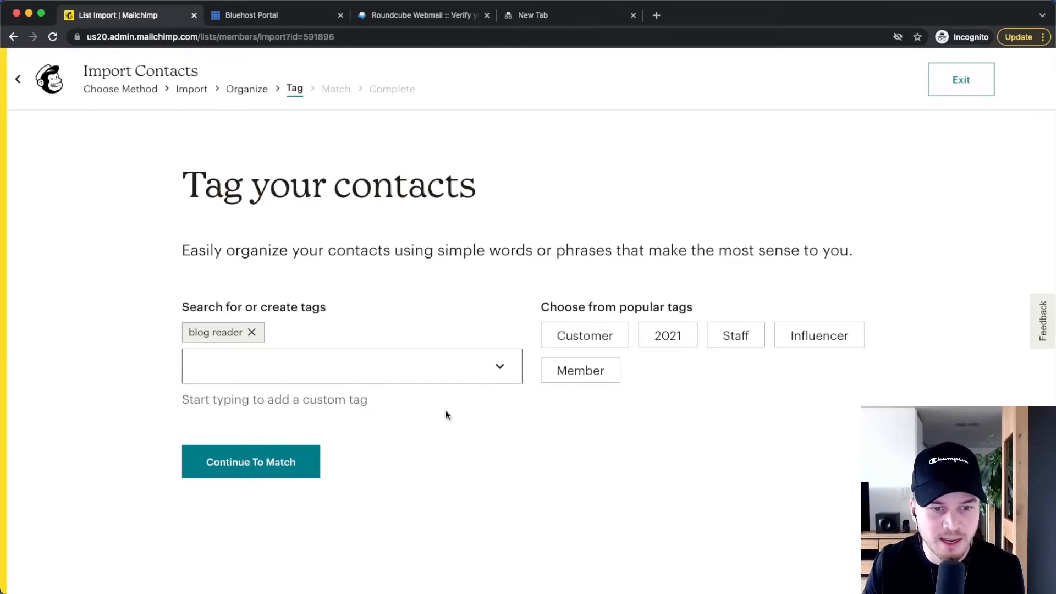
left_click(251, 461)
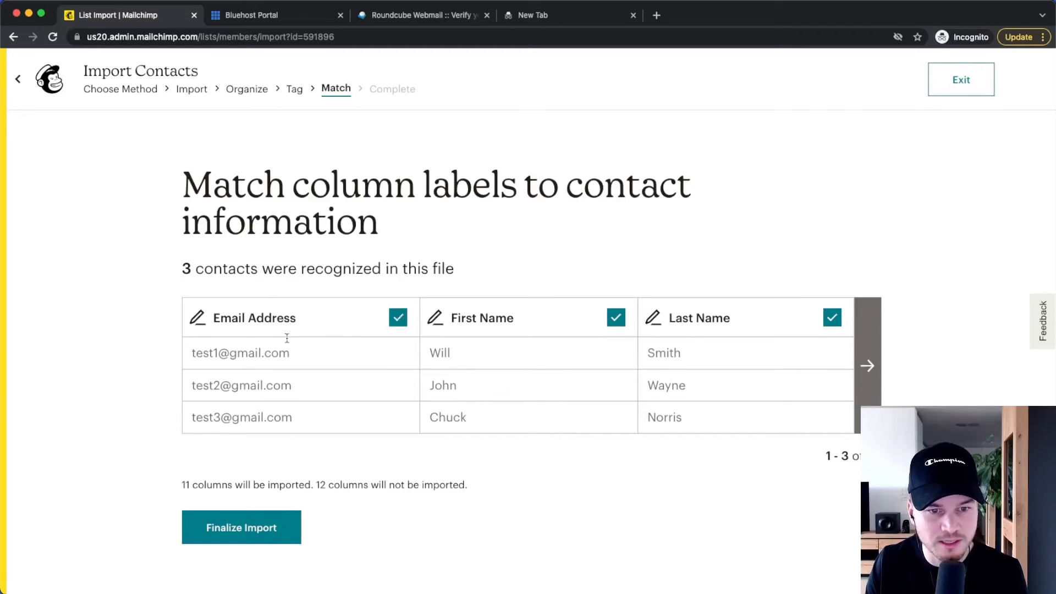
mouse_move(515, 497)
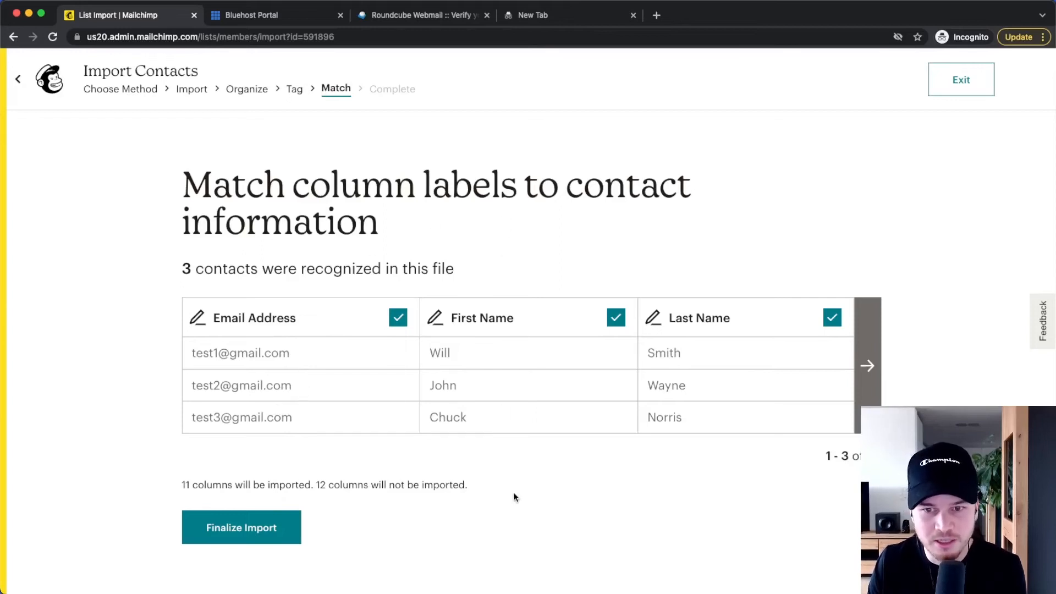
Exclude the Phone Number column, keeping 11 columns, and finalize column matching.
left_click(868, 366)
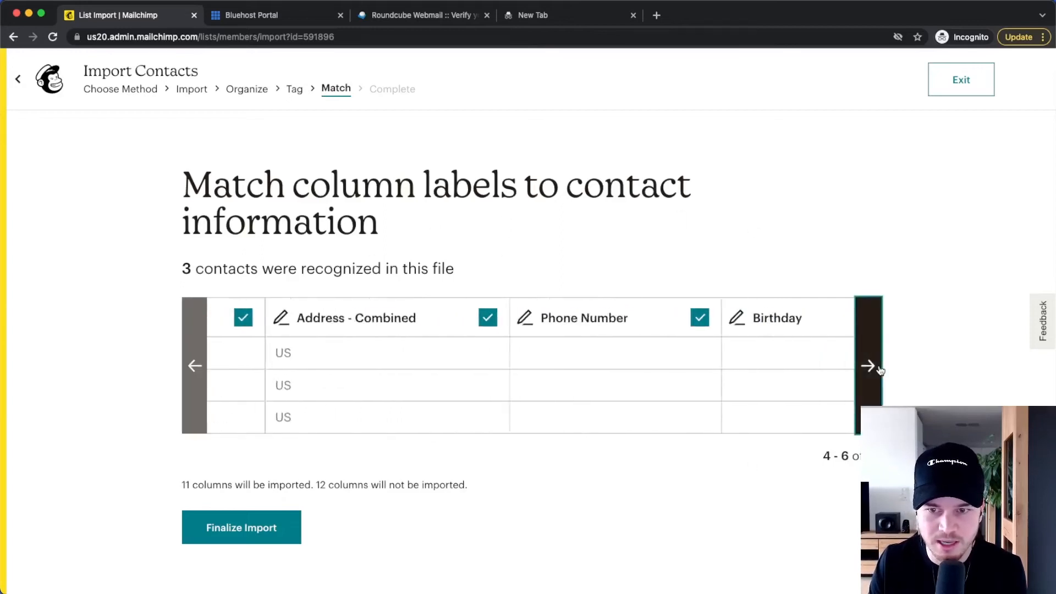
left_click(869, 365)
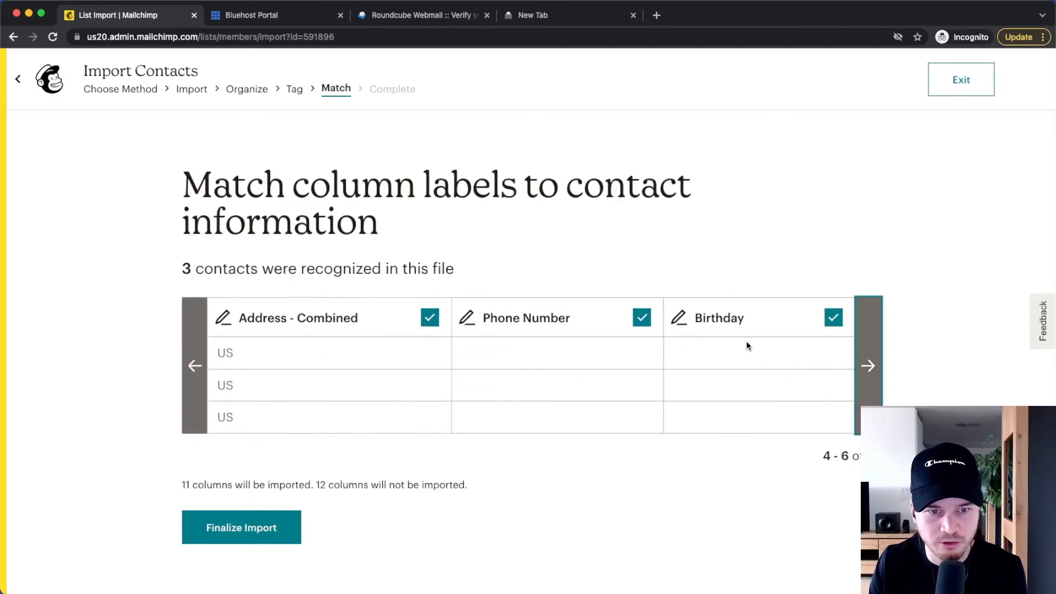
mouse_move(676, 332)
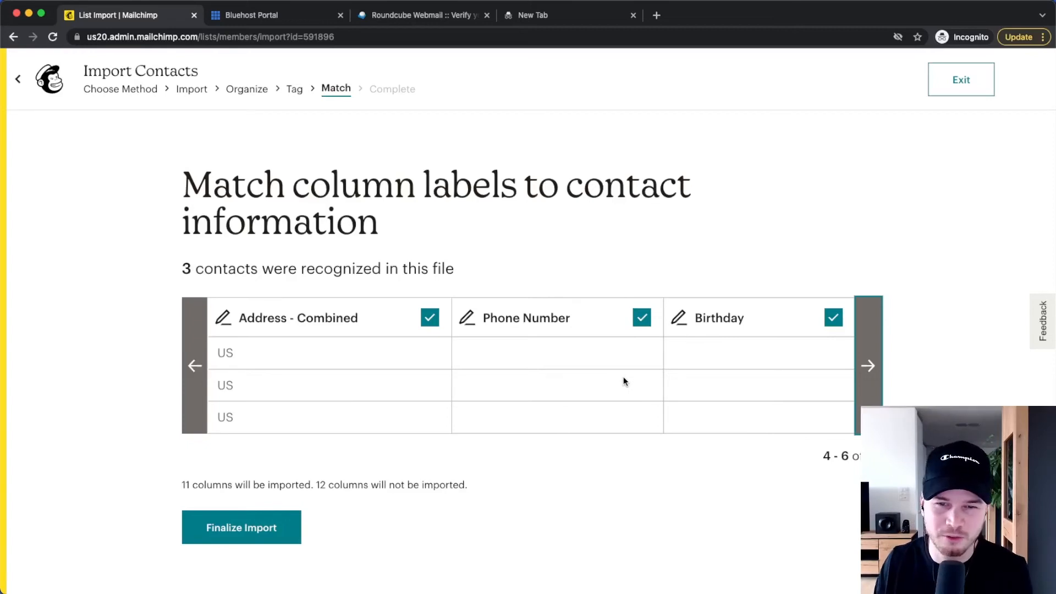
mouse_move(598, 357)
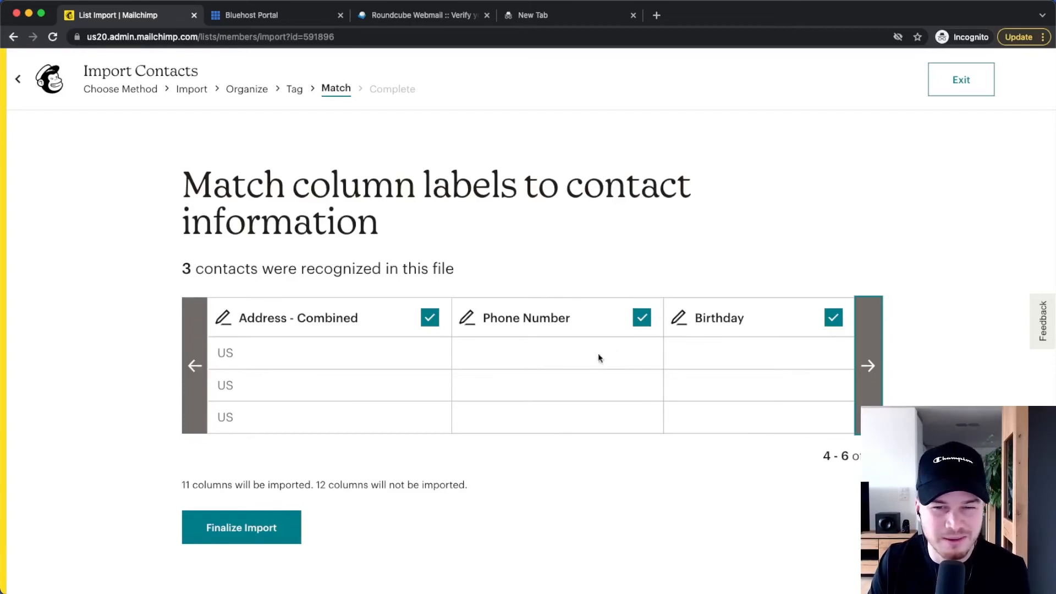
left_click(641, 317)
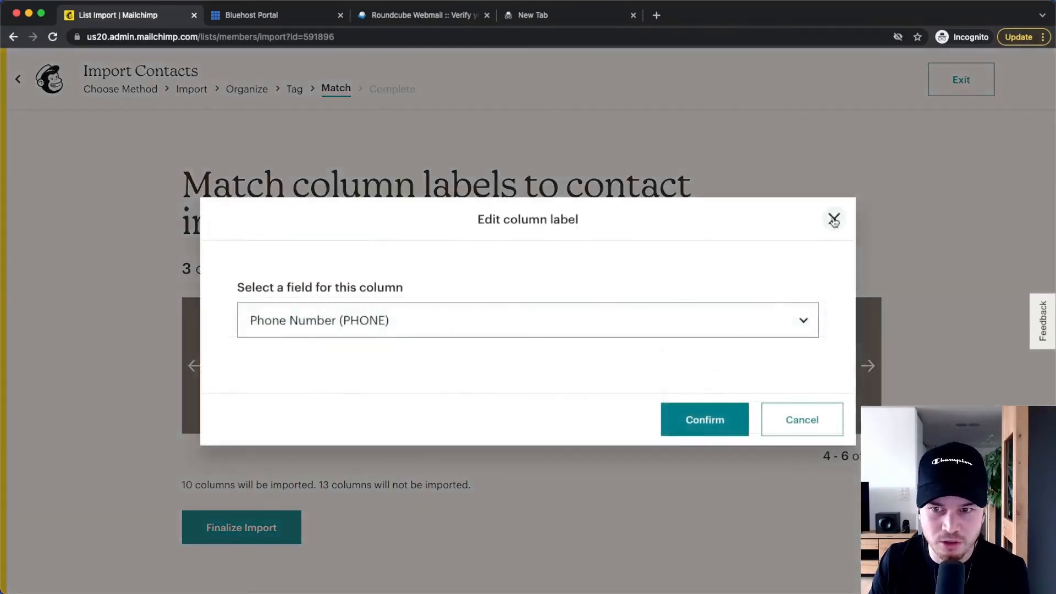
left_click(834, 219)
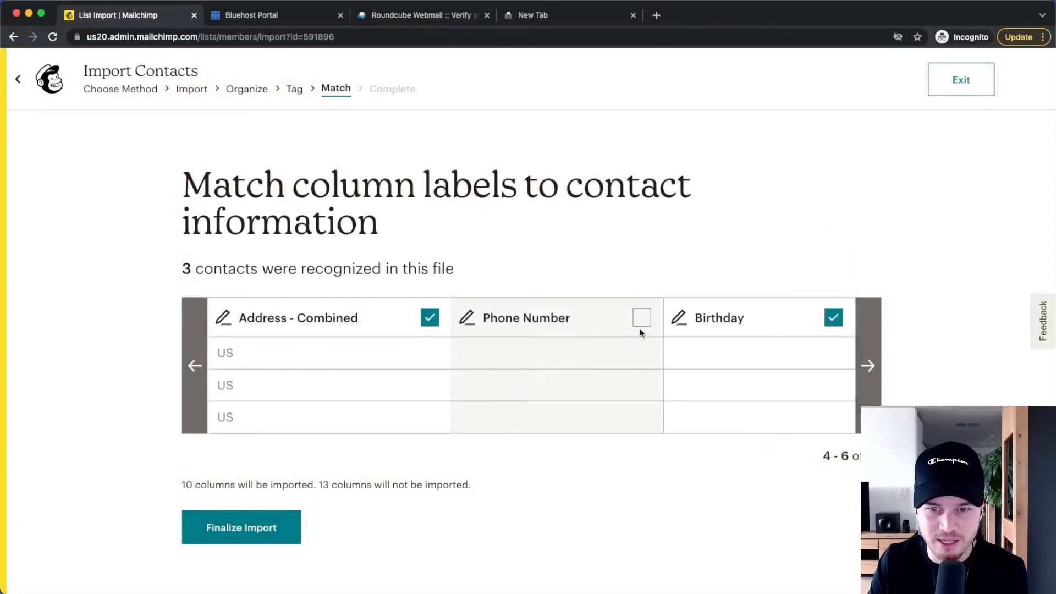
left_click(868, 365)
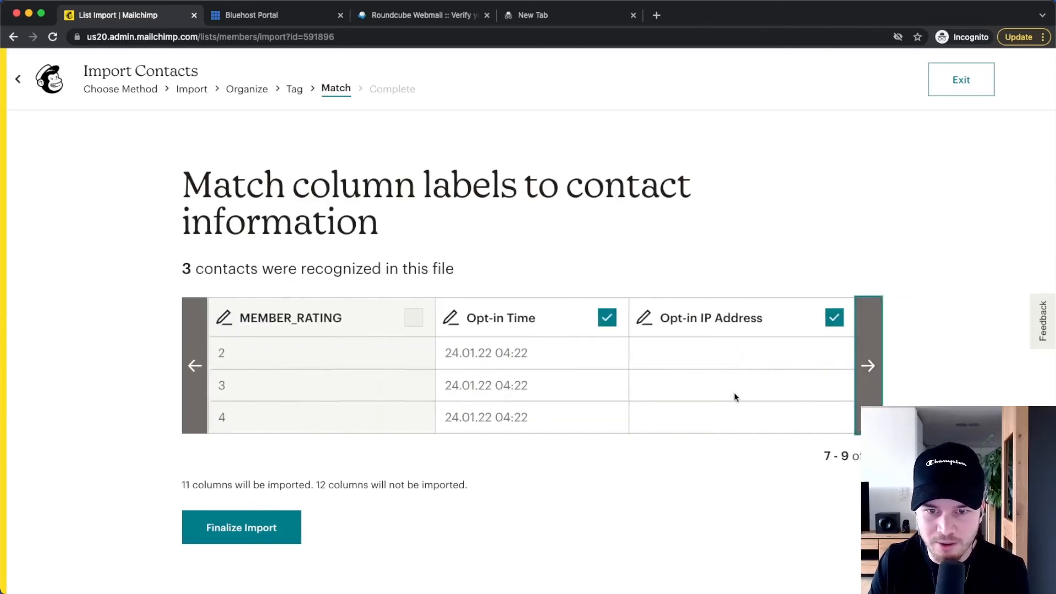
left_click(868, 366)
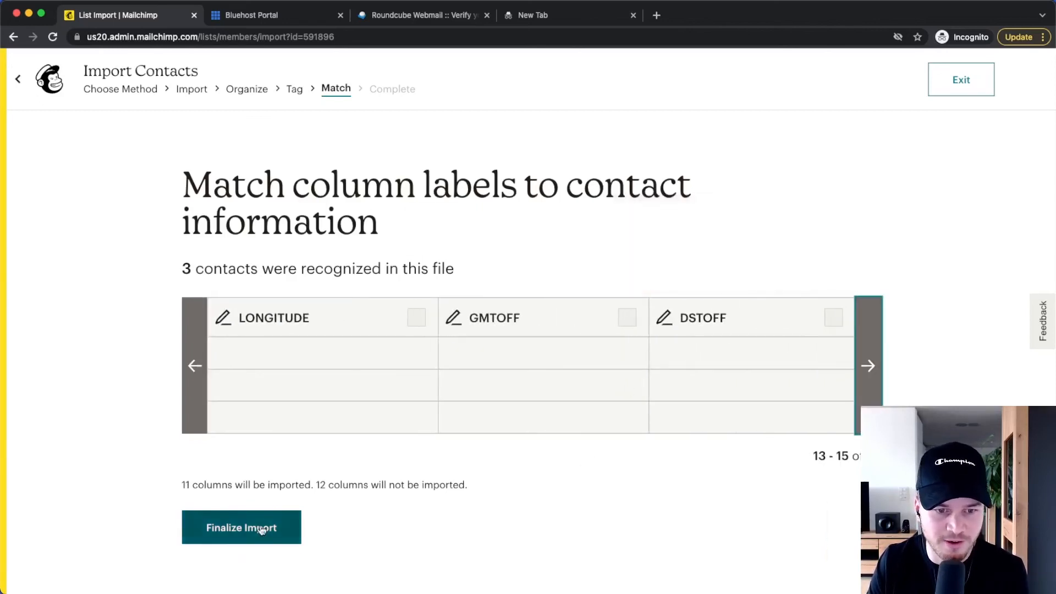
left_click(241, 528)
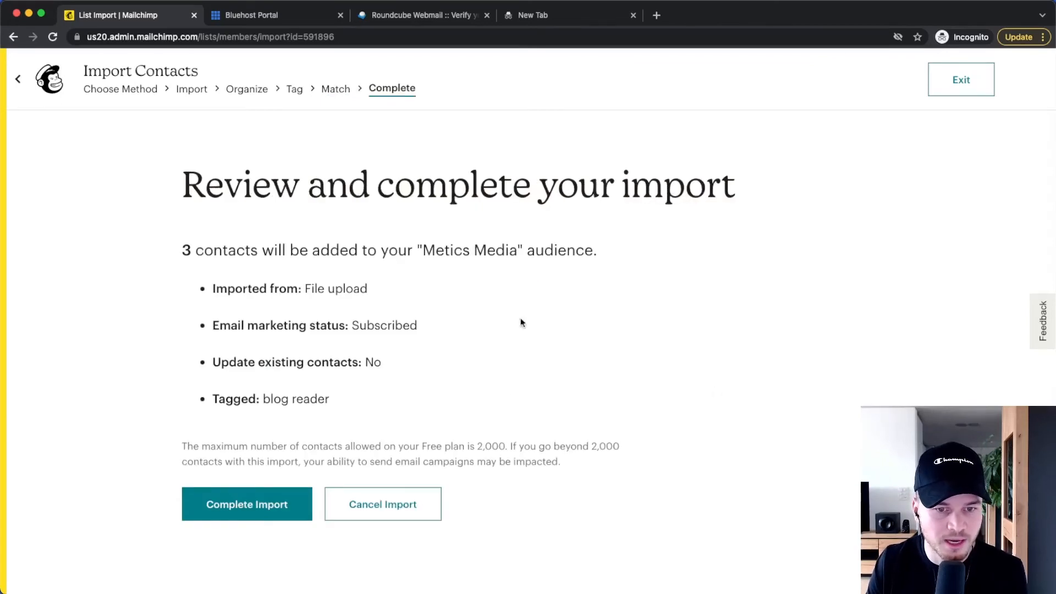
Complete the import of three contacts and view the imported contacts list.
left_click(247, 504)
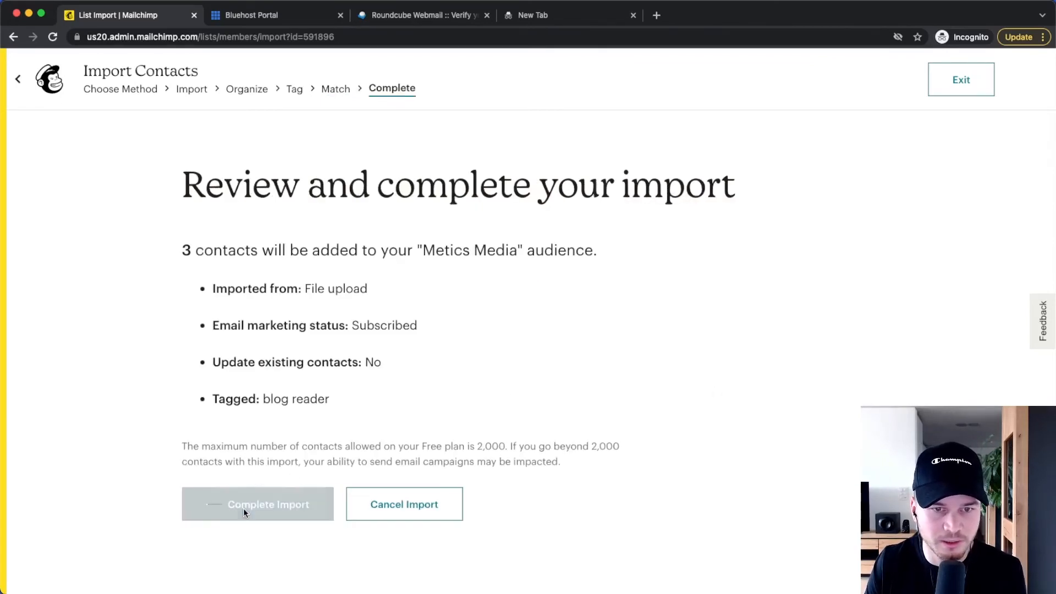
left_click(257, 504)
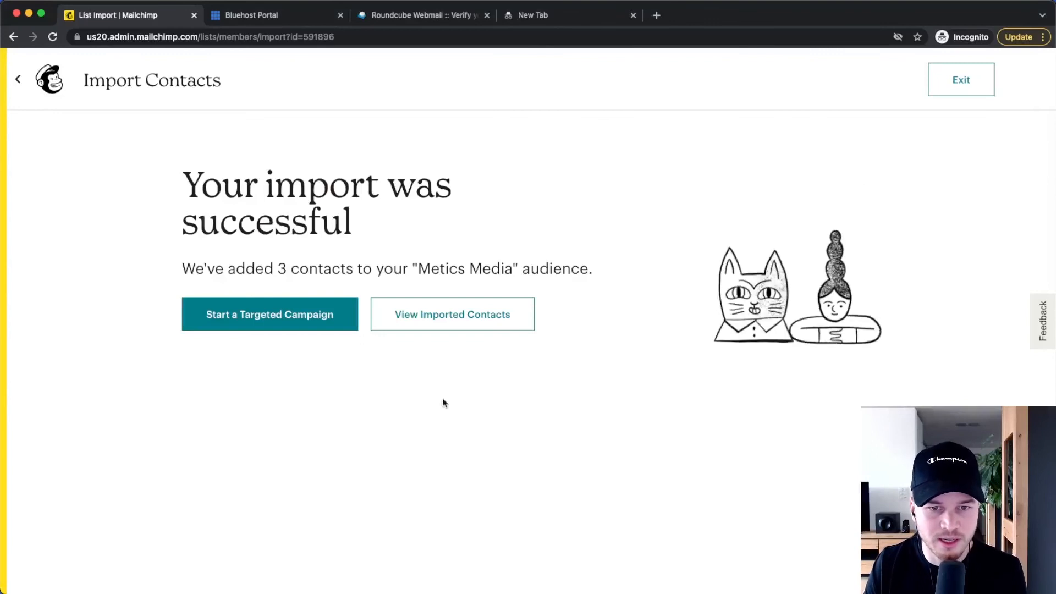
left_click(451, 314)
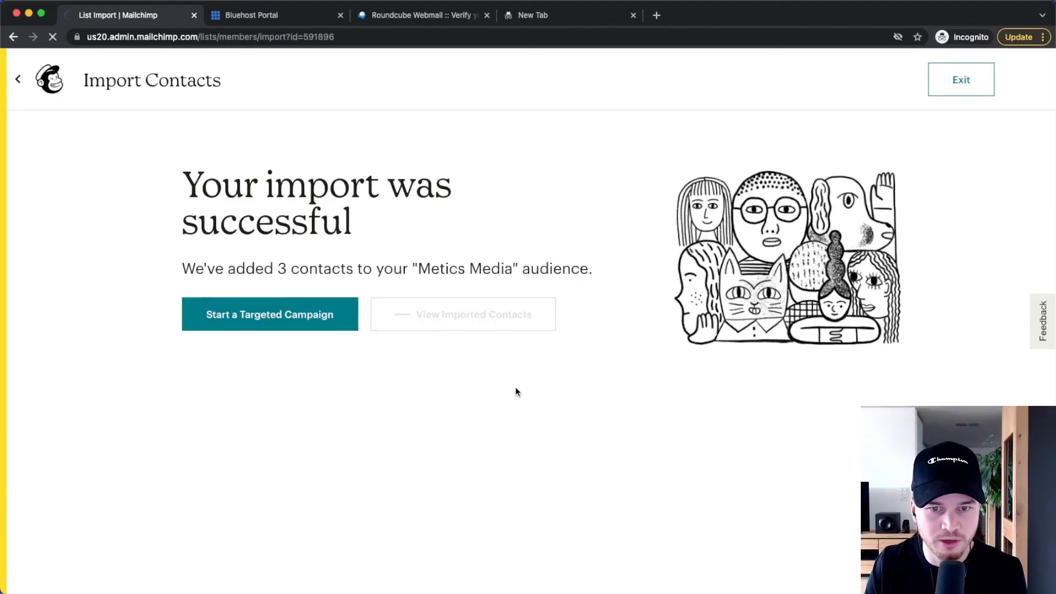
left_click(462, 314)
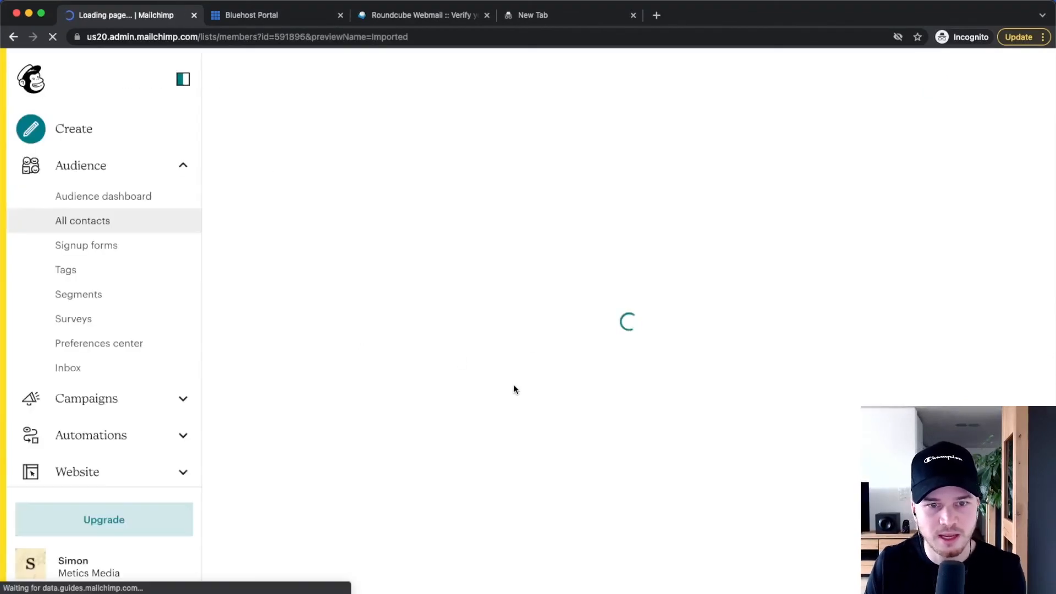